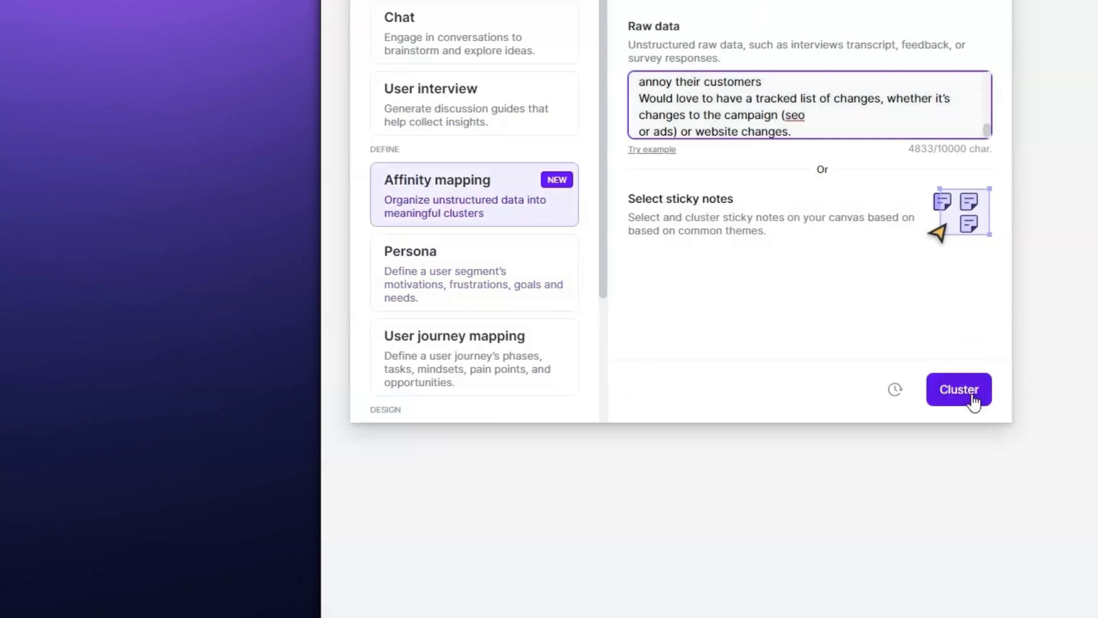
- Cluster the pasted interview transcript into themed sticky-note groups like Past experiences and Wishlist
click(959, 389)
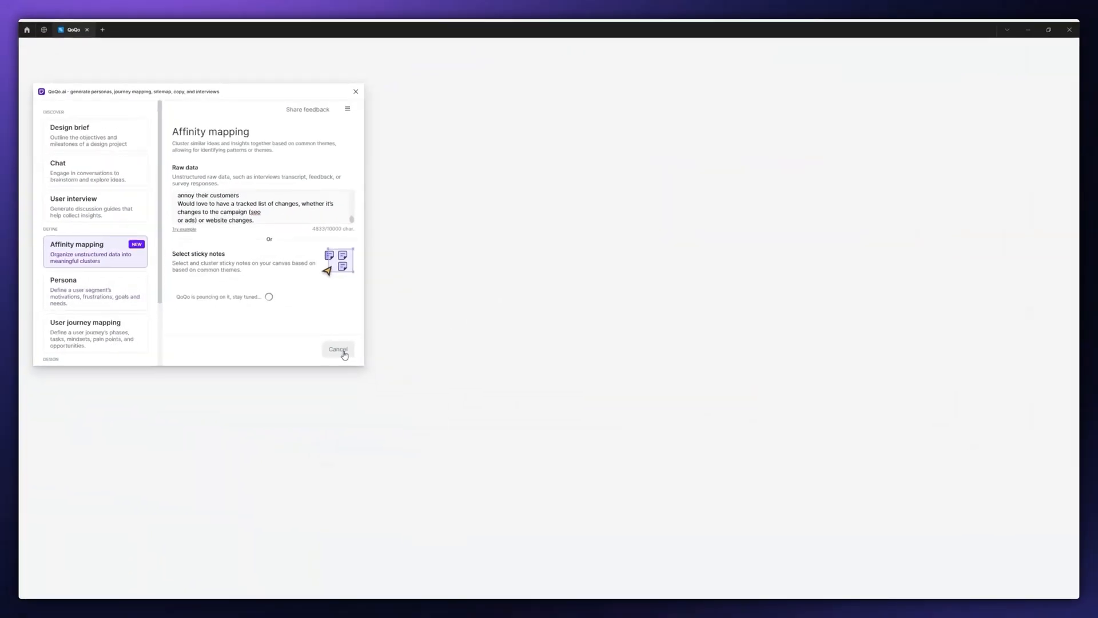
scroll(down, 3)
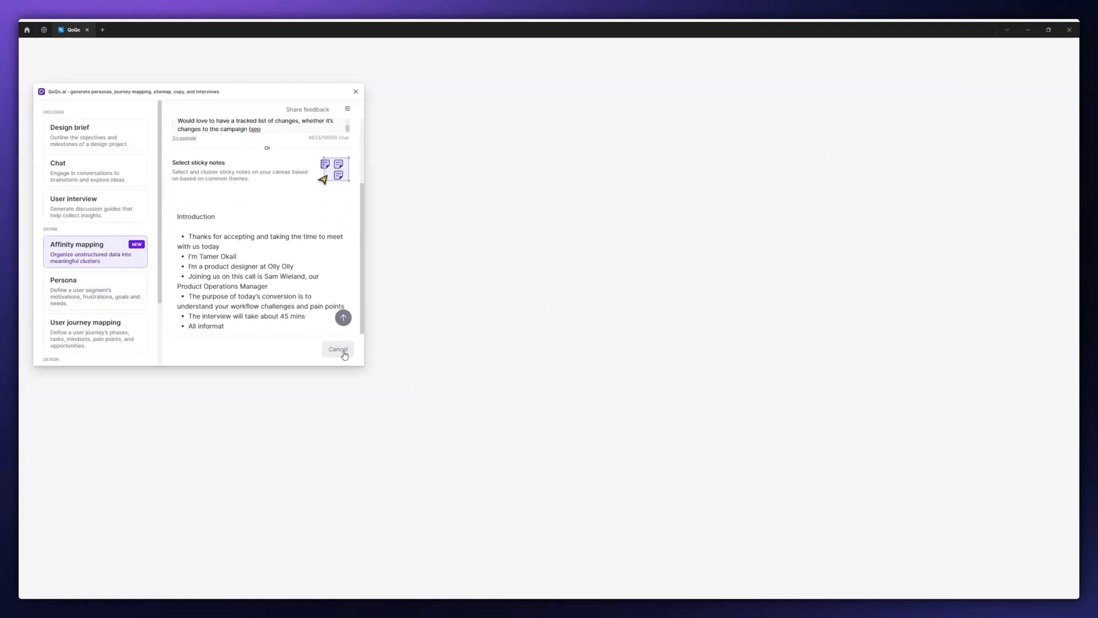
click(343, 317)
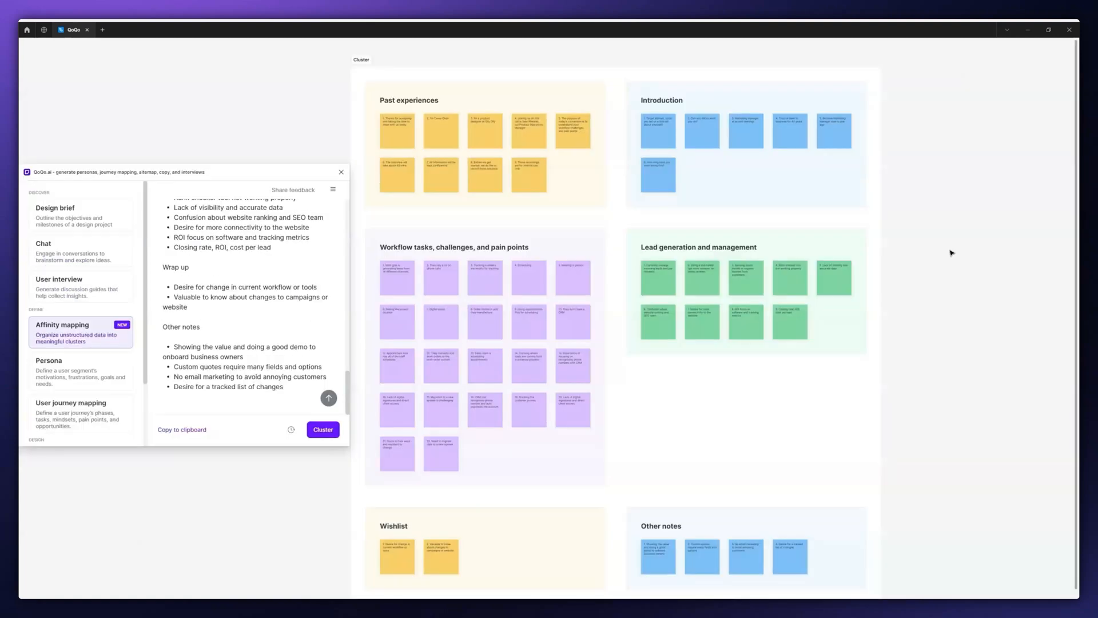
- Cluster the selected scattered sticky notes into Introduction, Workflow Challenges, Online Reviews and Desired Changes
click(80, 333)
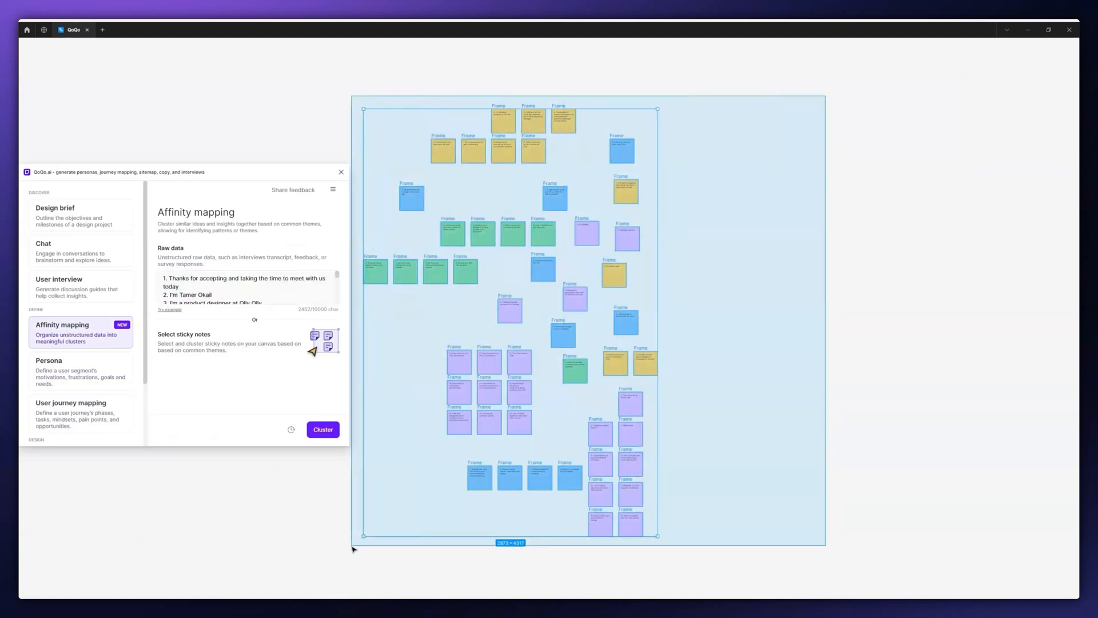
click(323, 429)
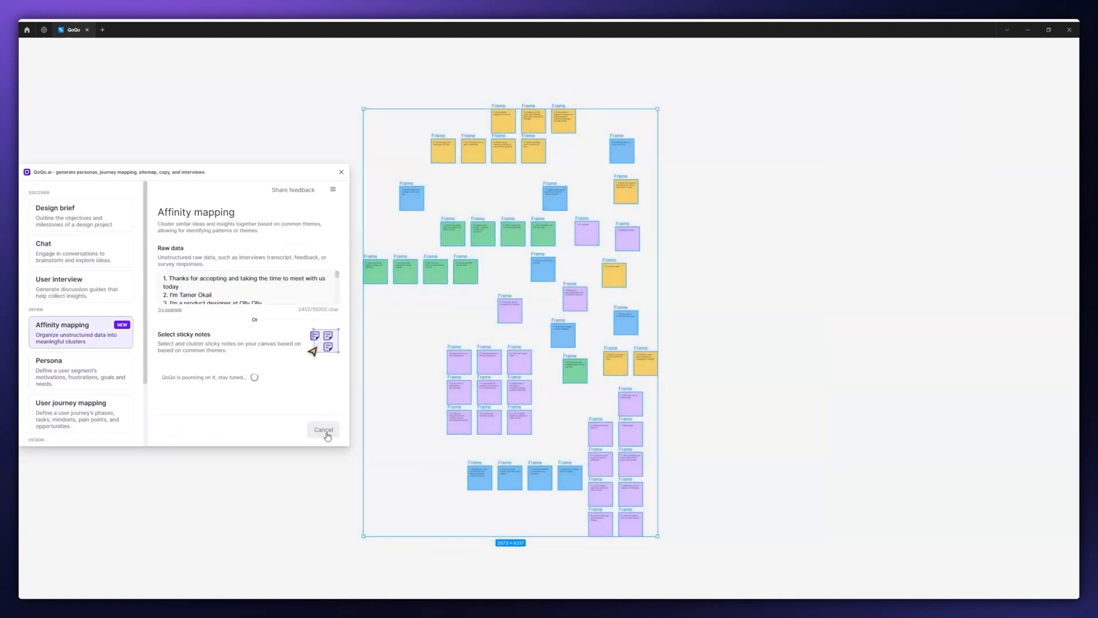
click(322, 429)
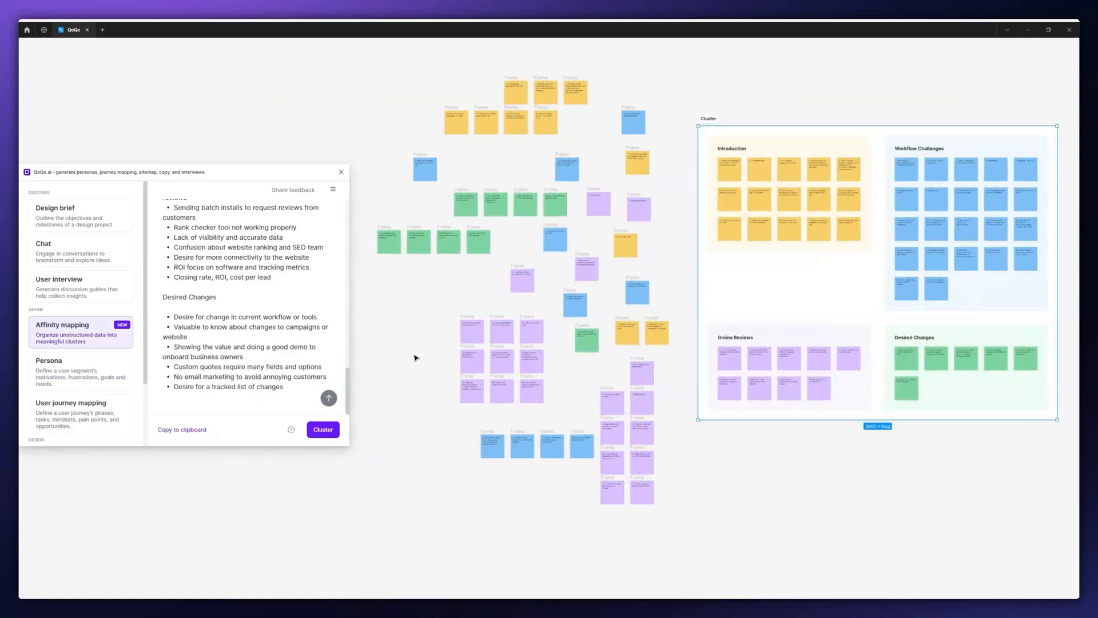